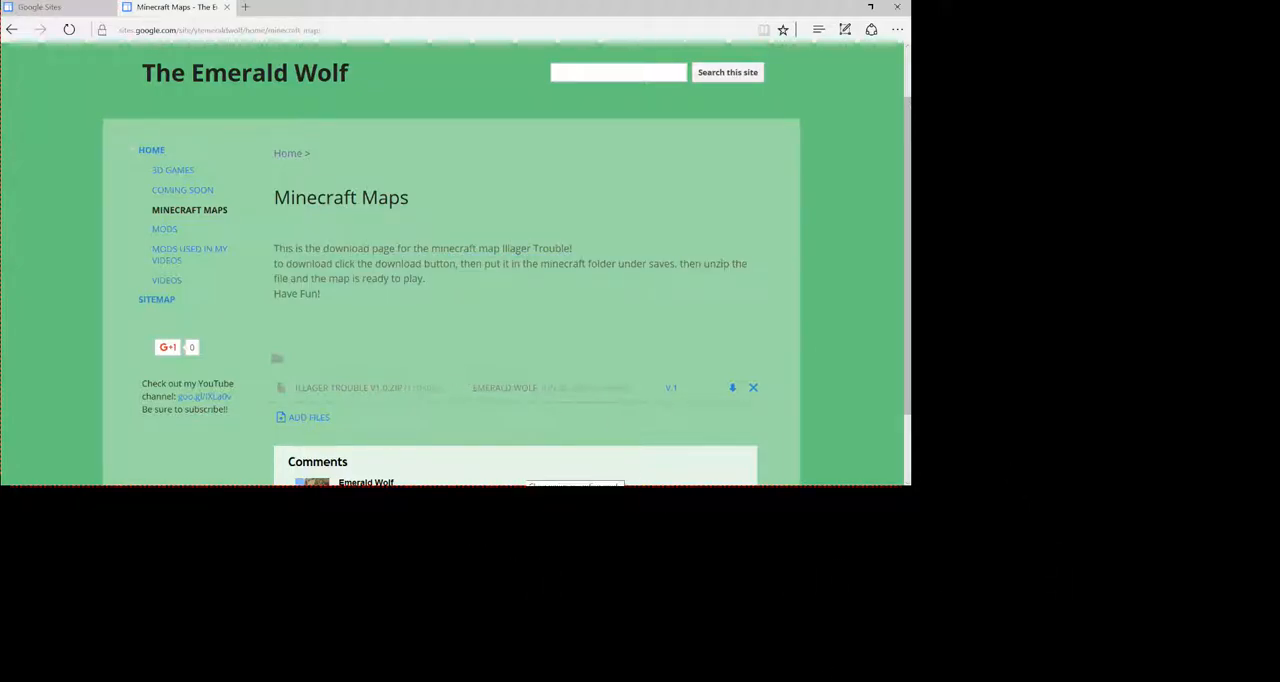
{"action": "mouse_move", "coordinate": [717, 597]}
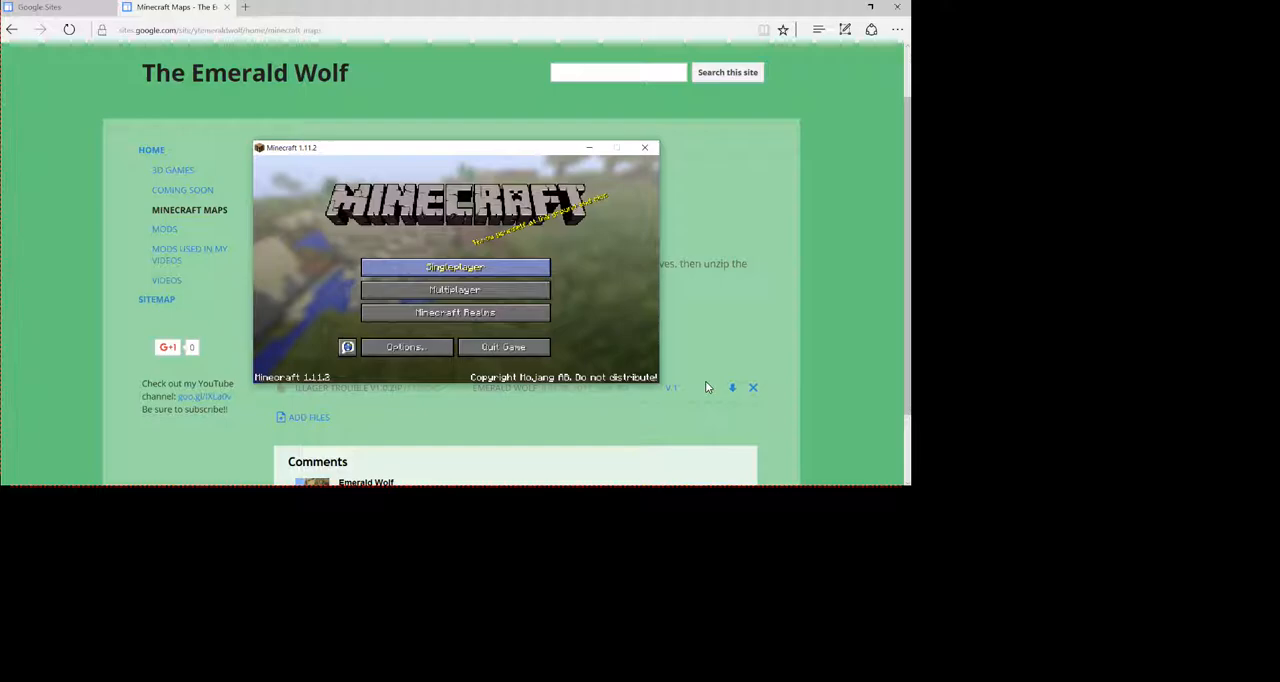
- Open Minecraft's Singleplayer world list to show the Illager Trouble map at the top
{"action": "left_click", "coordinate": [454, 267]}
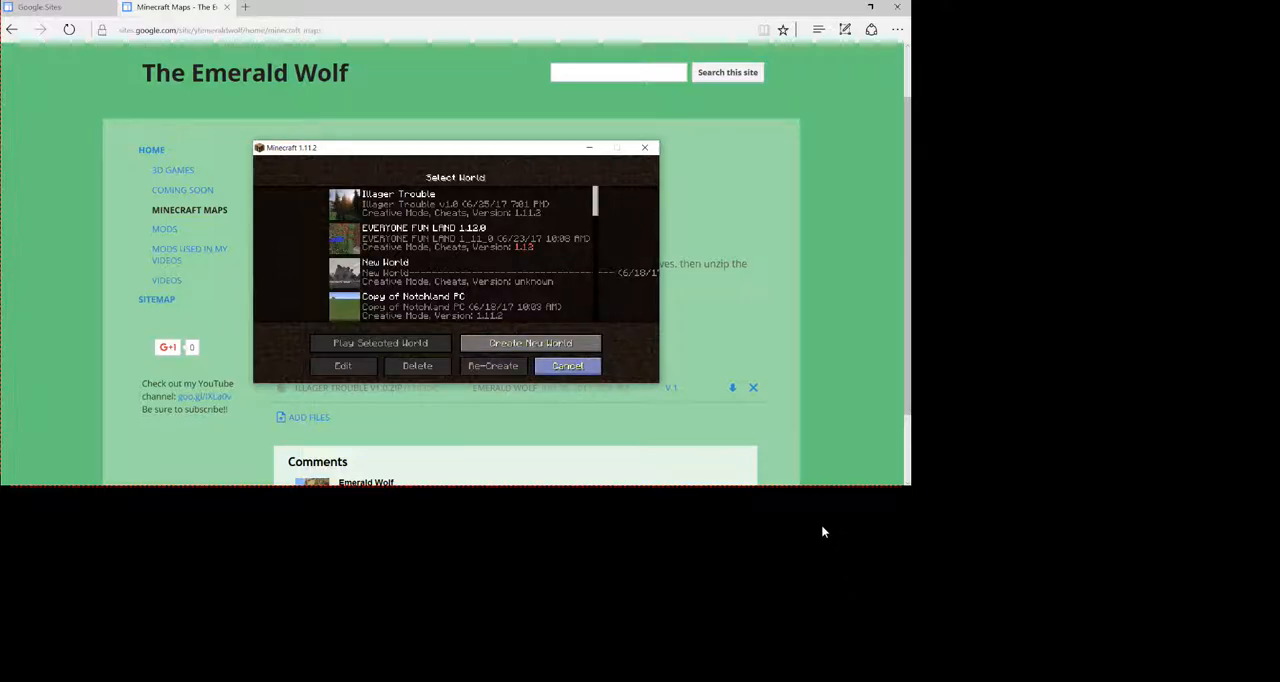
{"action": "left_click", "coordinate": [566, 365]}
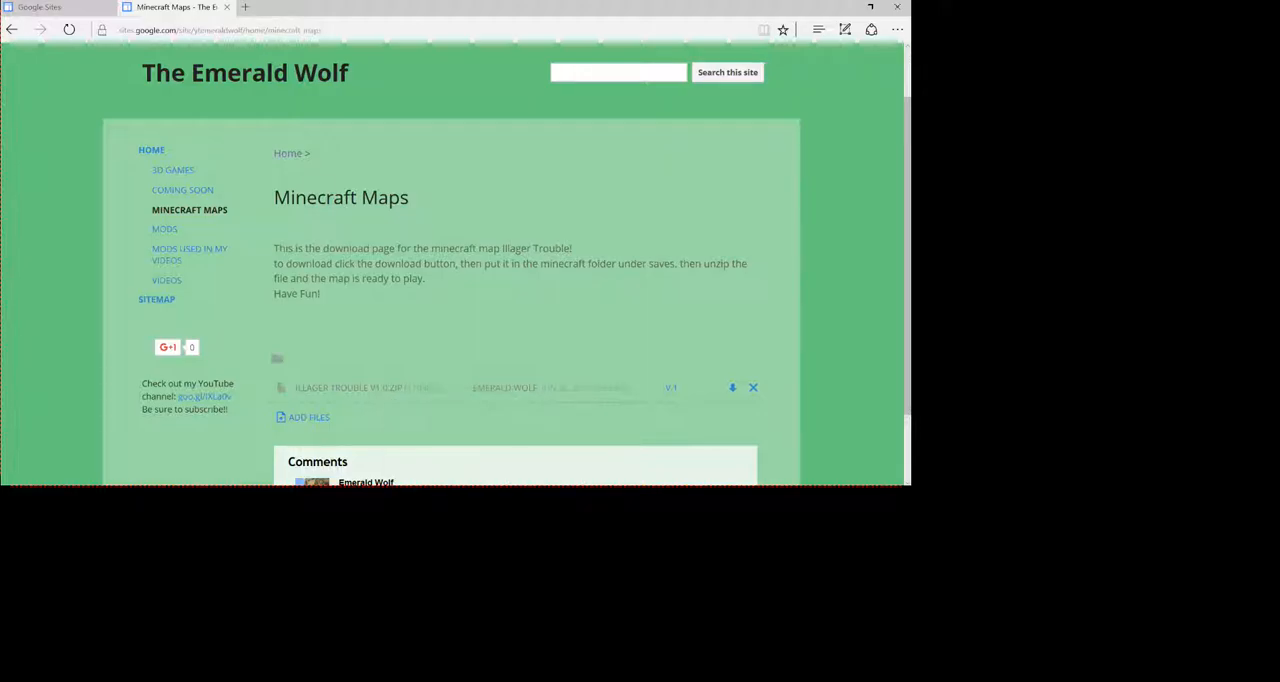
{"action": "mouse_move", "coordinate": [720, 667]}
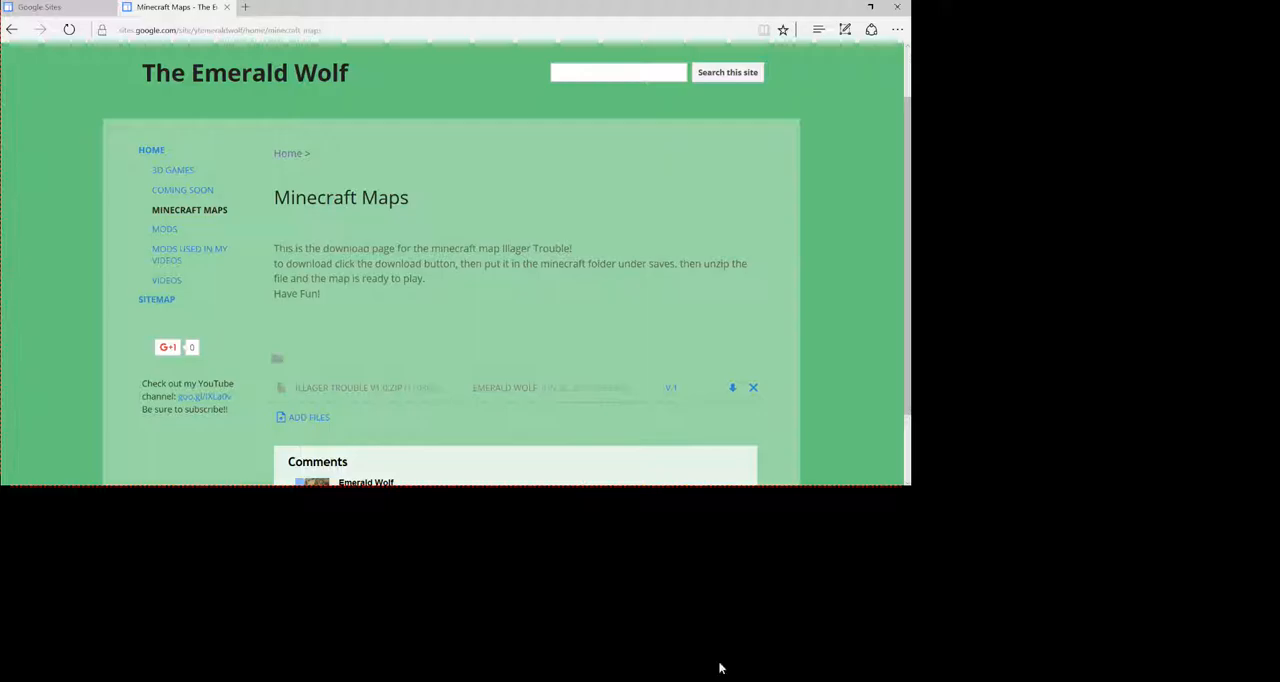